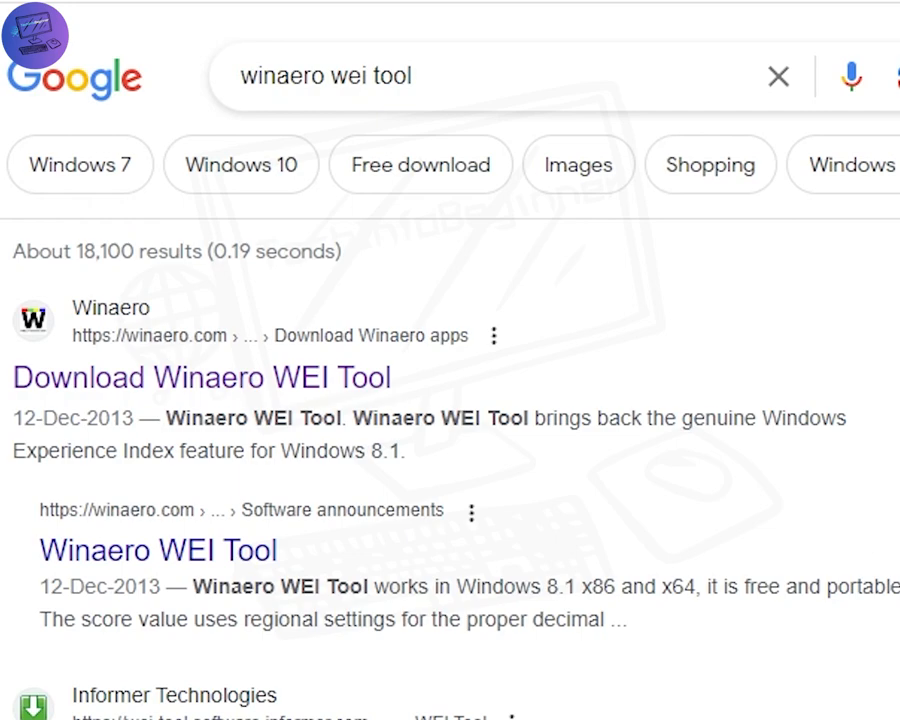
mouse_move(205, 378)
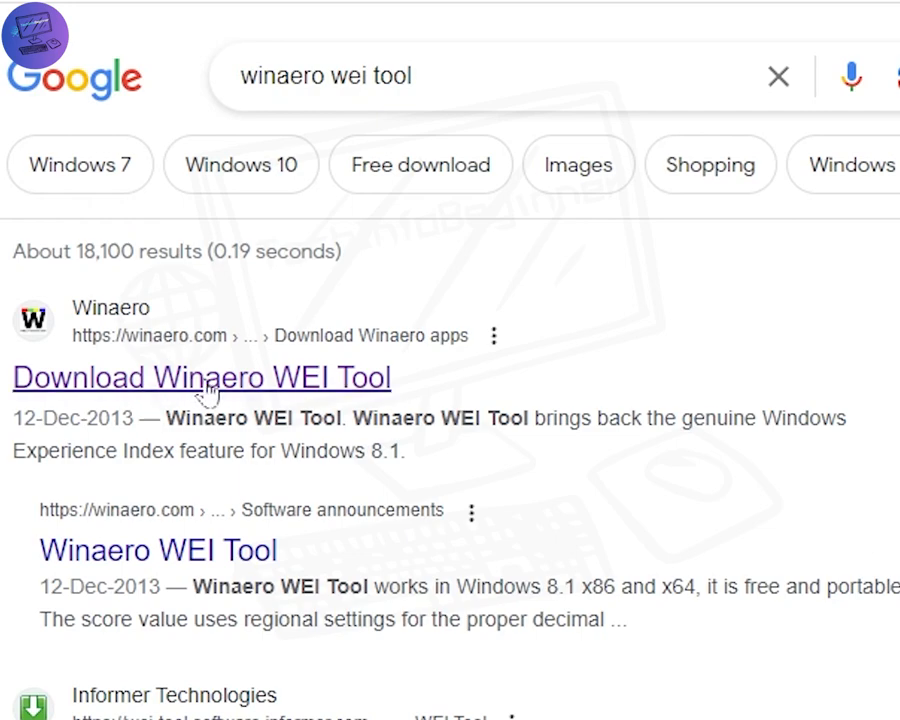
Download the Winaero WEI Tool from its Winaero page and launch WEI from the extracted folder
left_click(200, 378)
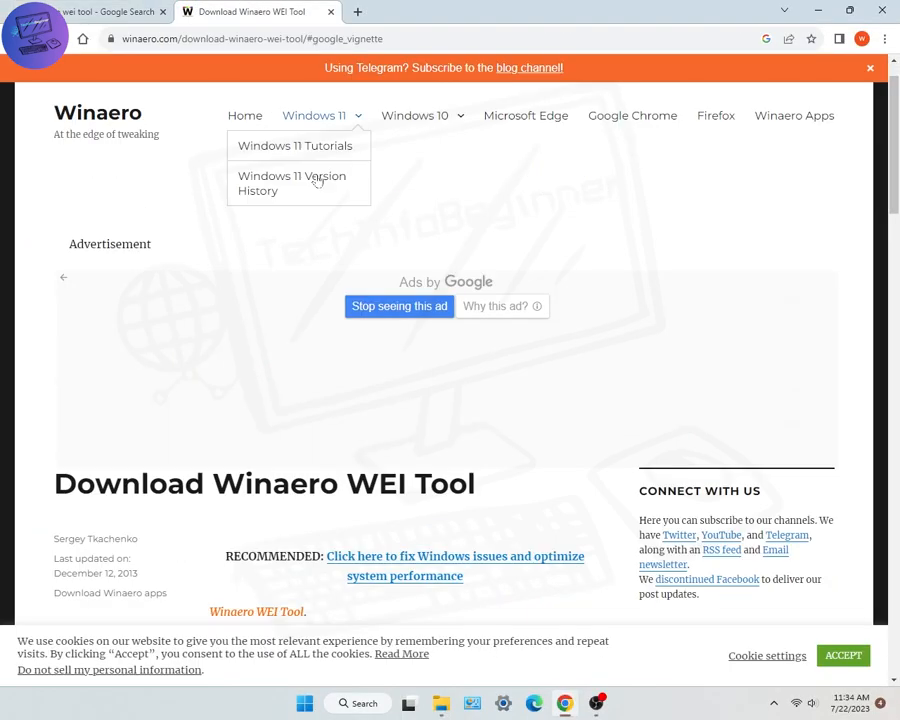
scroll("down", 3)
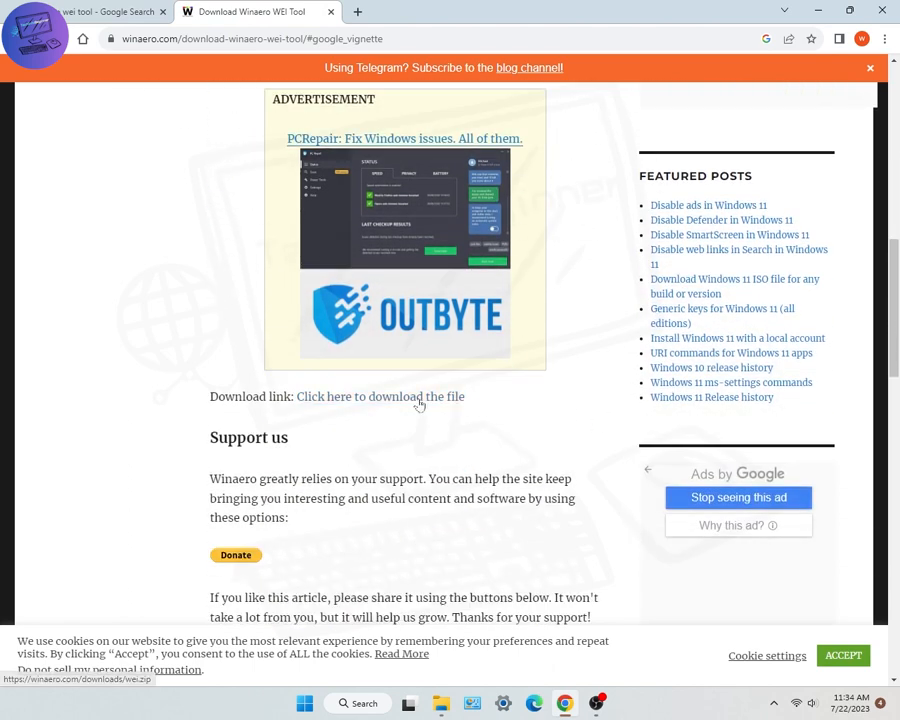
right_click(60, 80)
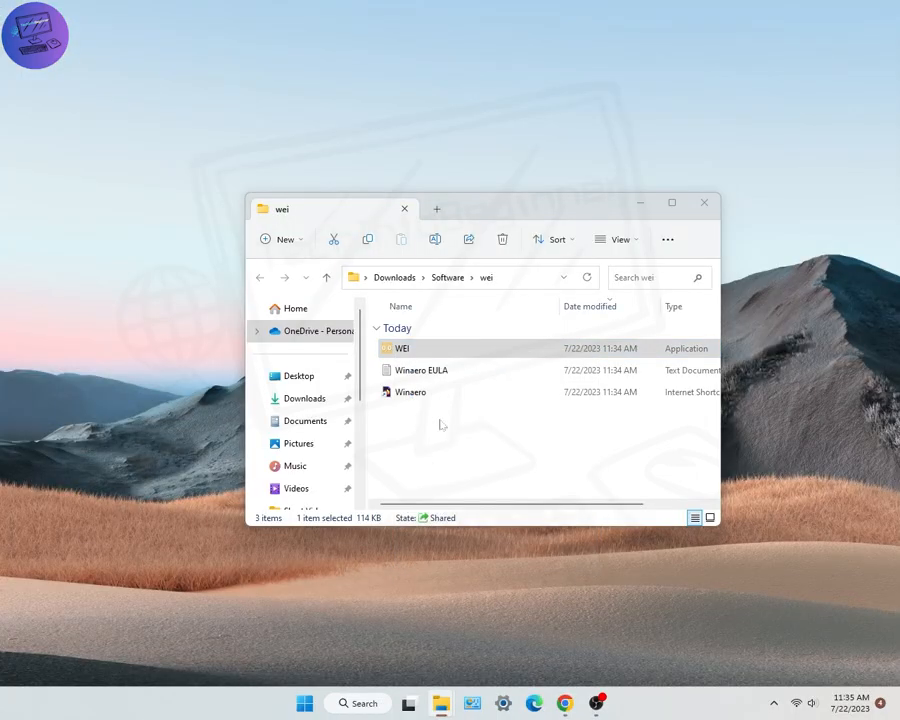
double_click(398, 348)
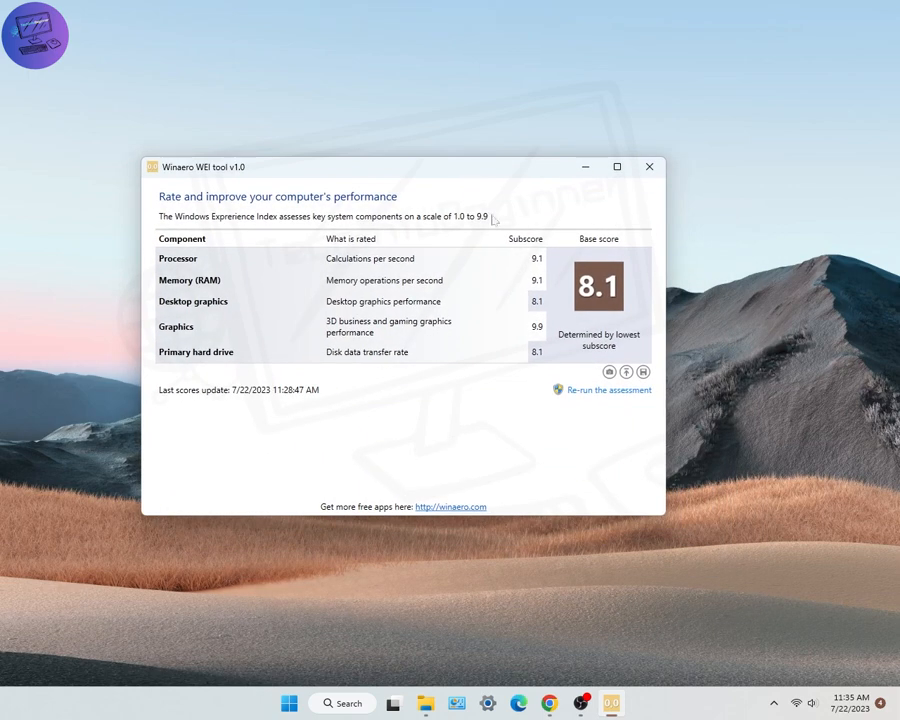
Re-run the WEI assessment for updated subscores, then cancel saving the scores as an image
left_click(609, 390)
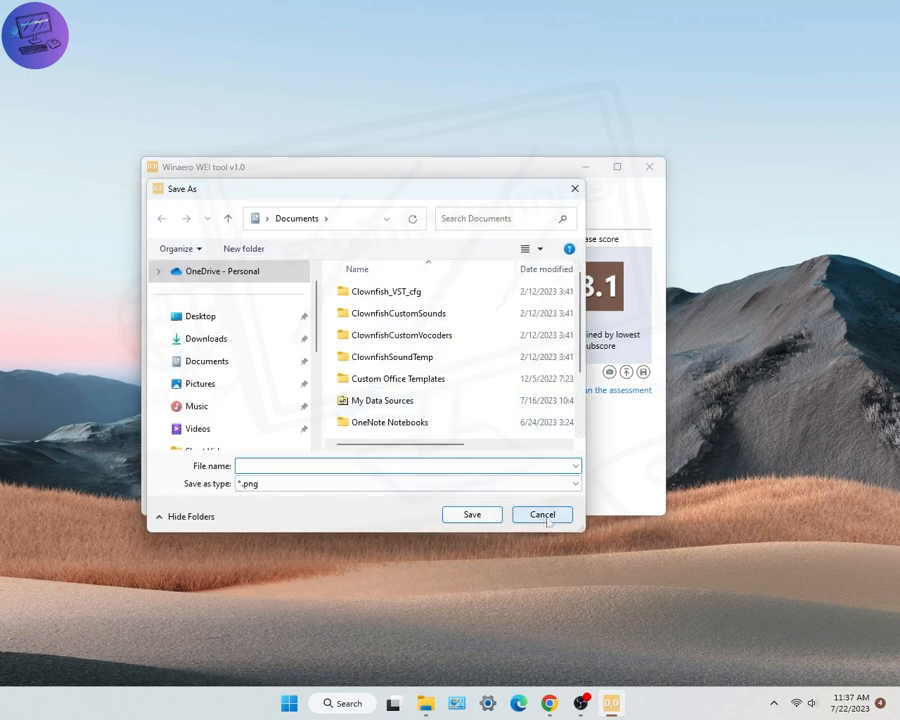
left_click(542, 514)
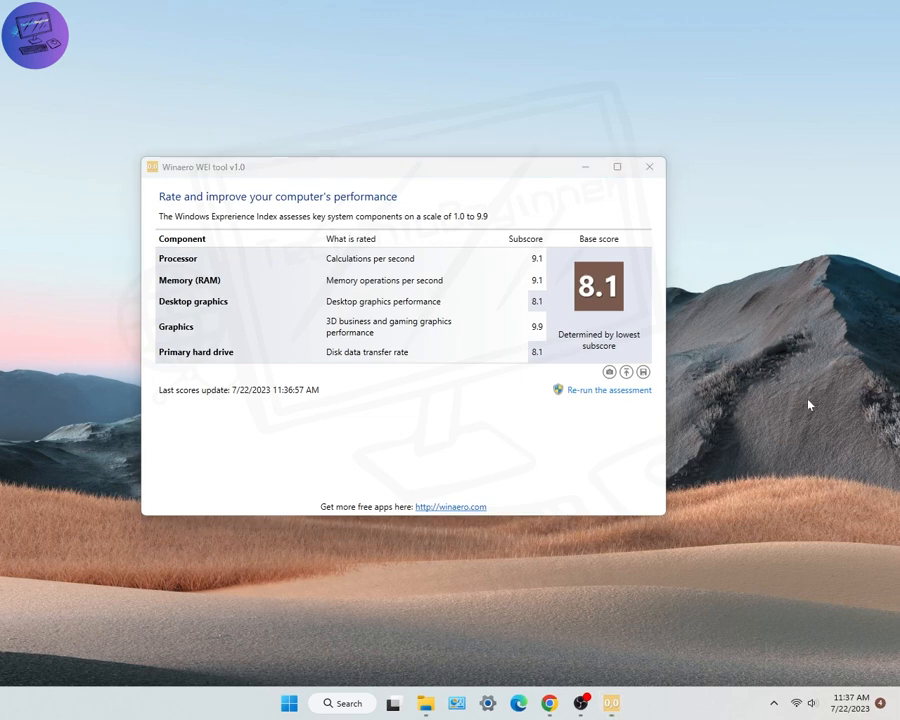
mouse_move(588, 186)
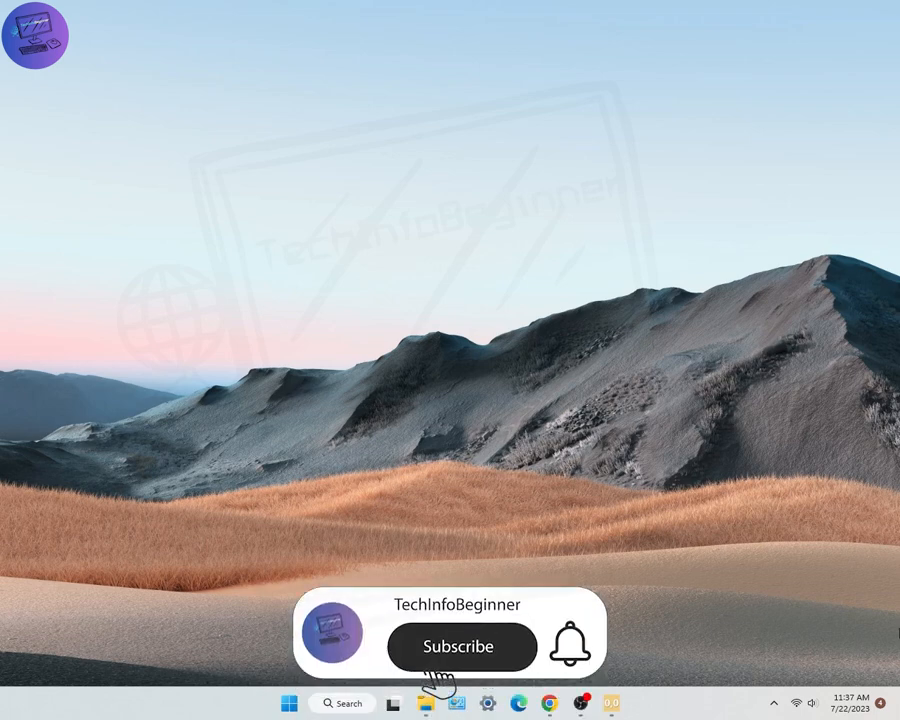
Close the Winaero WEI Tool window to return to the desktop
left_click(461, 646)
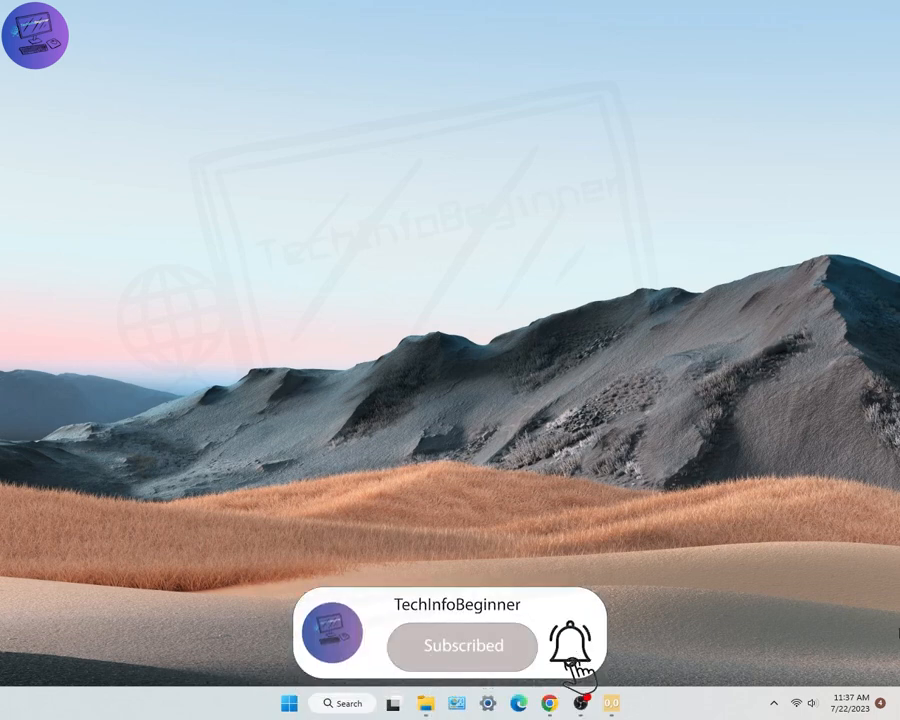